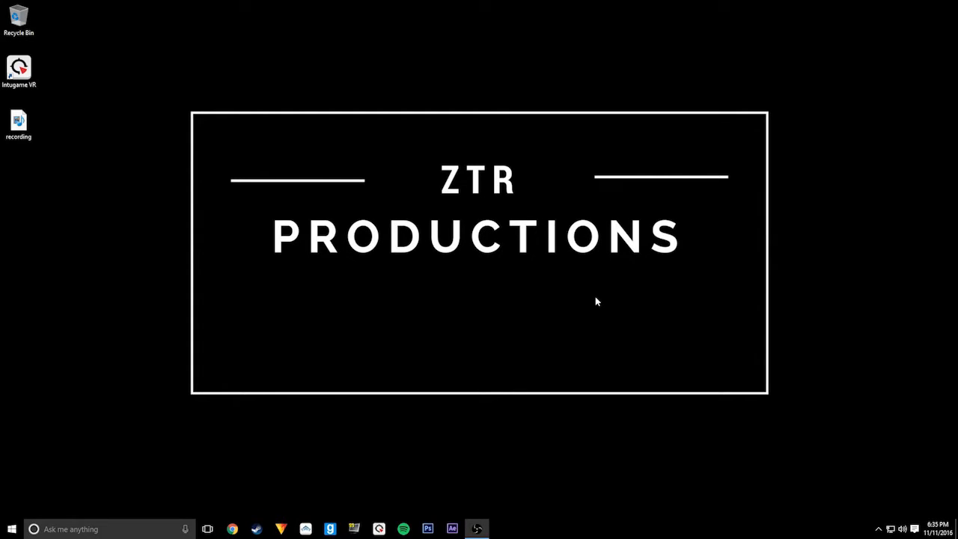
mouse_move(585, 236)
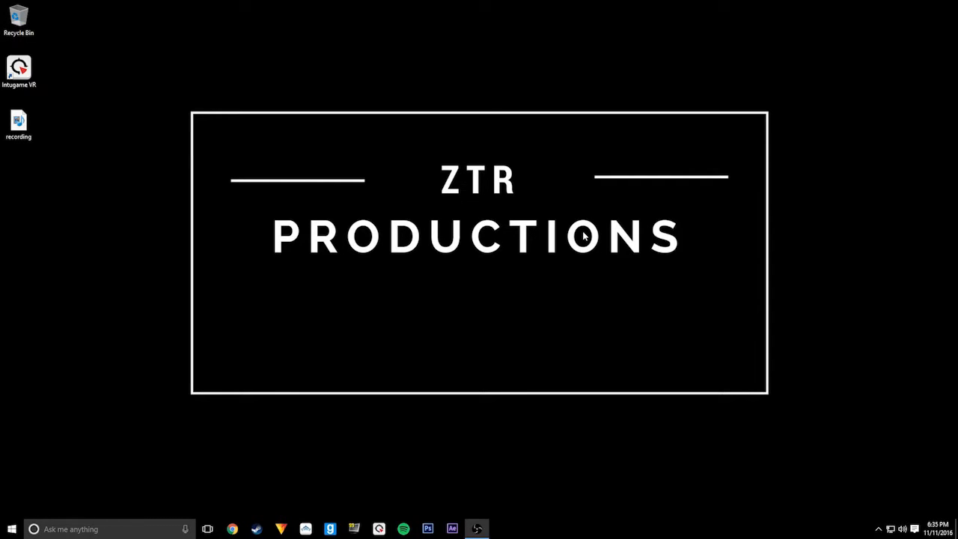
mouse_move(247, 163)
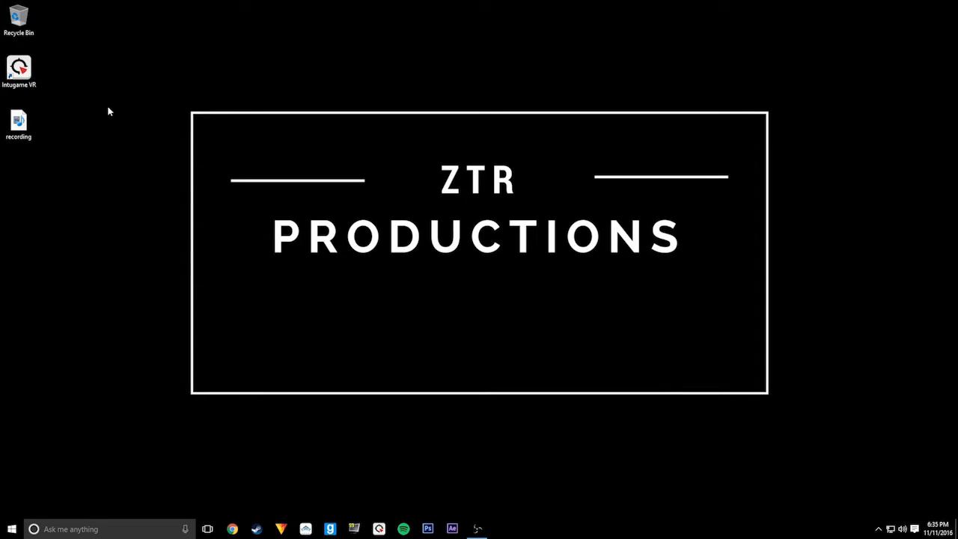
Launch Intugame VR from the desktop and show its tray quick options menu
click(17, 120)
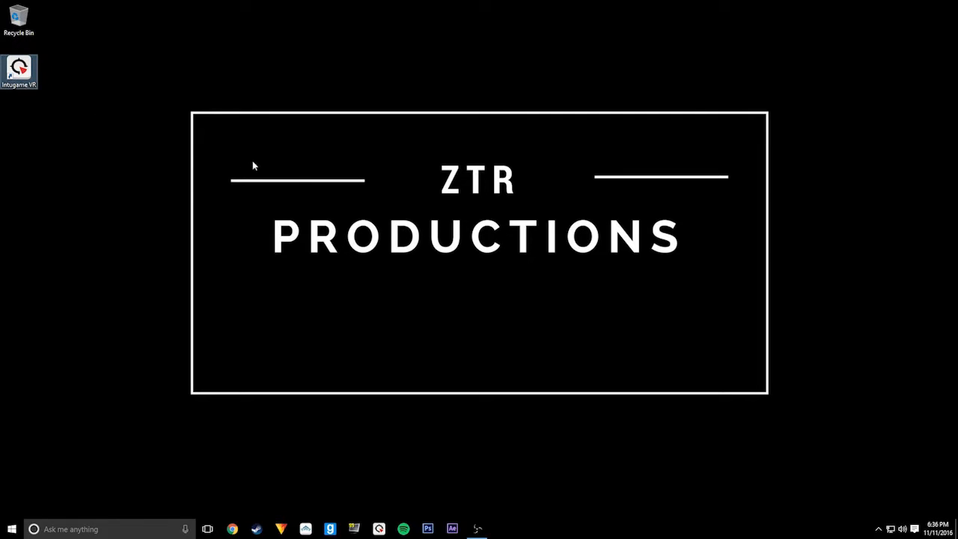
mouse_move(727, 328)
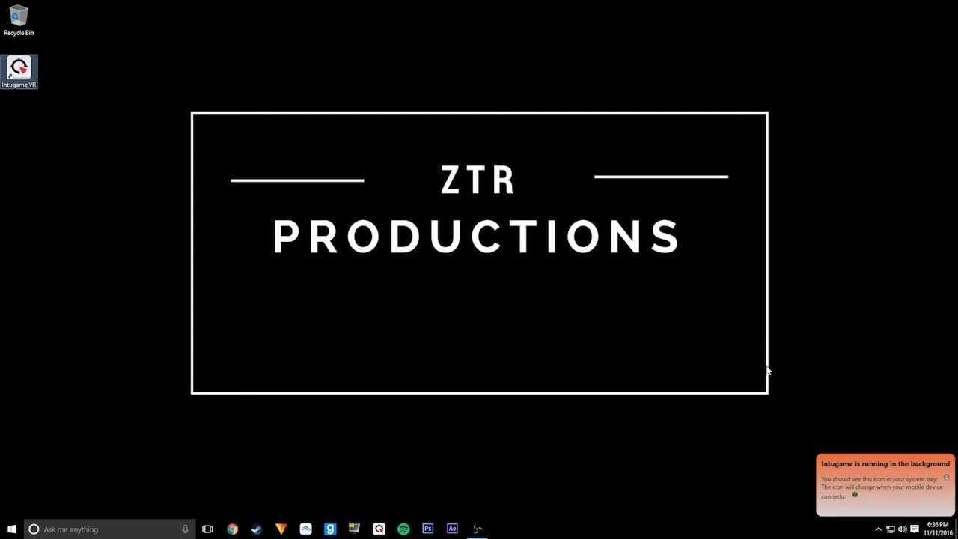
mouse_move(860, 479)
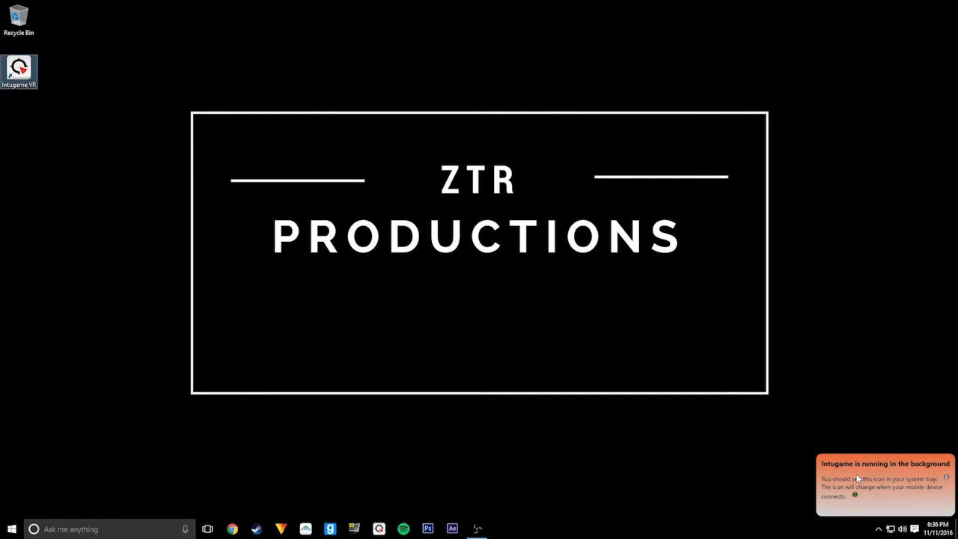
mouse_move(905, 501)
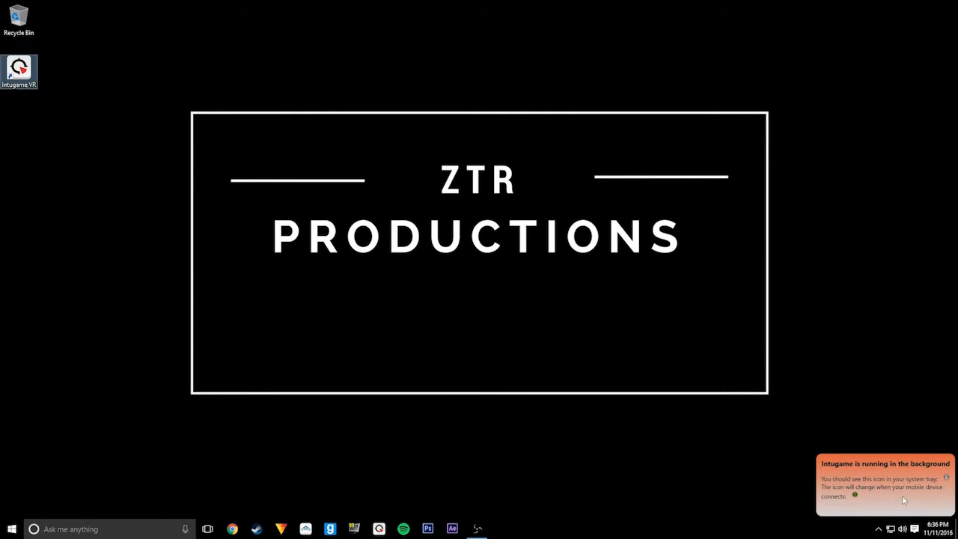
click(879, 527)
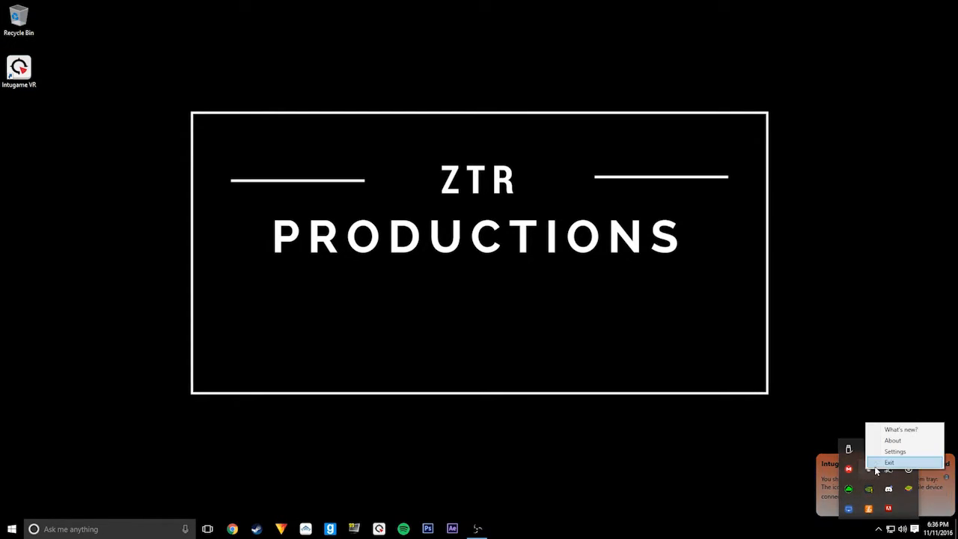
Show the Intugame VR settings window from the tray menu
click(890, 453)
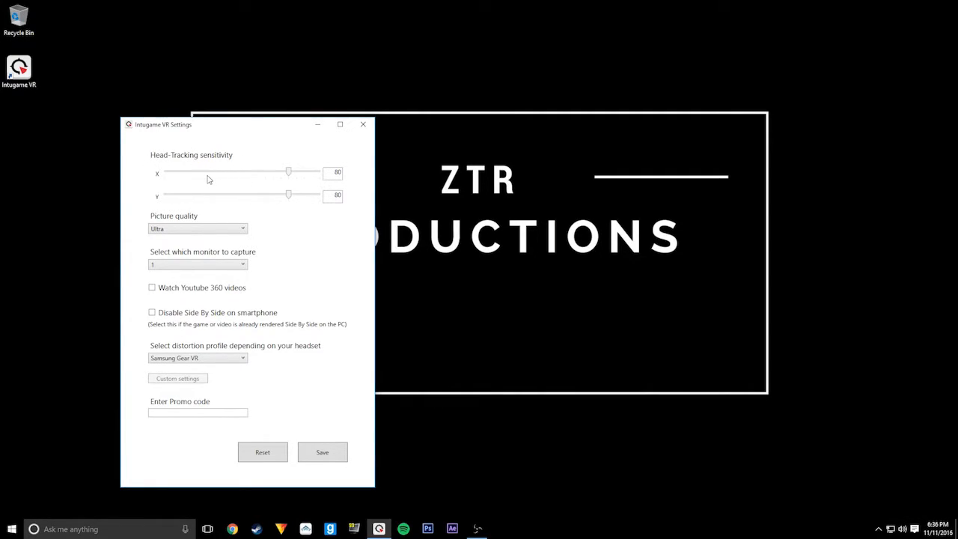
mouse_move(209, 155)
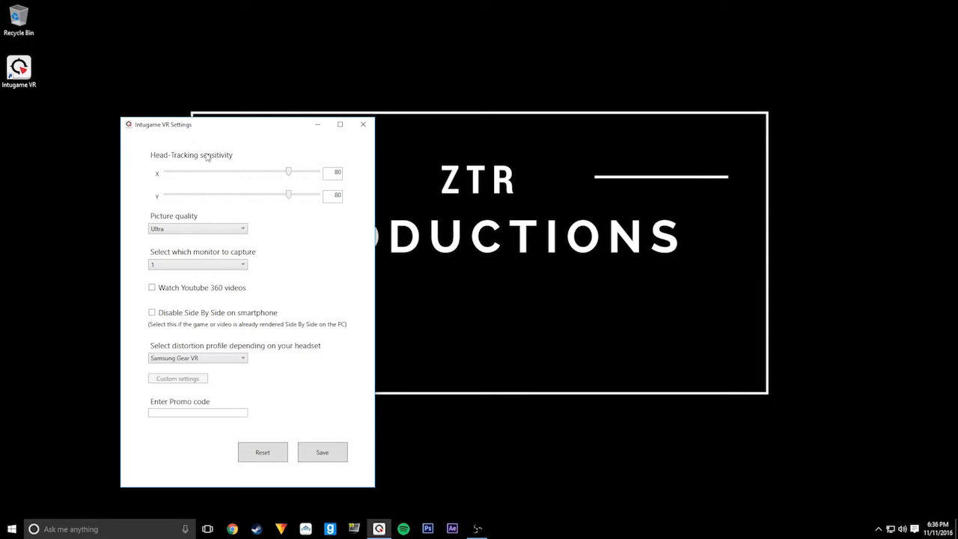
mouse_move(152, 215)
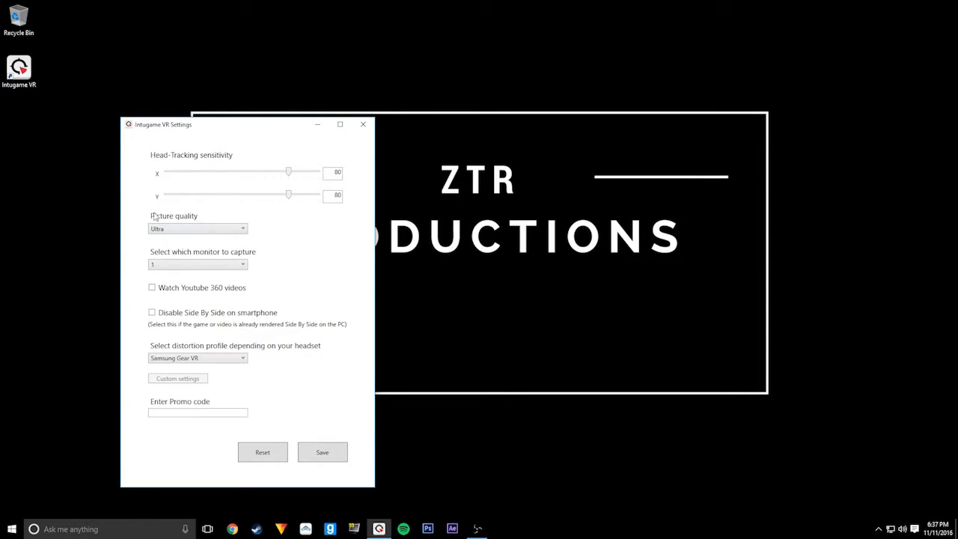
mouse_move(180, 281)
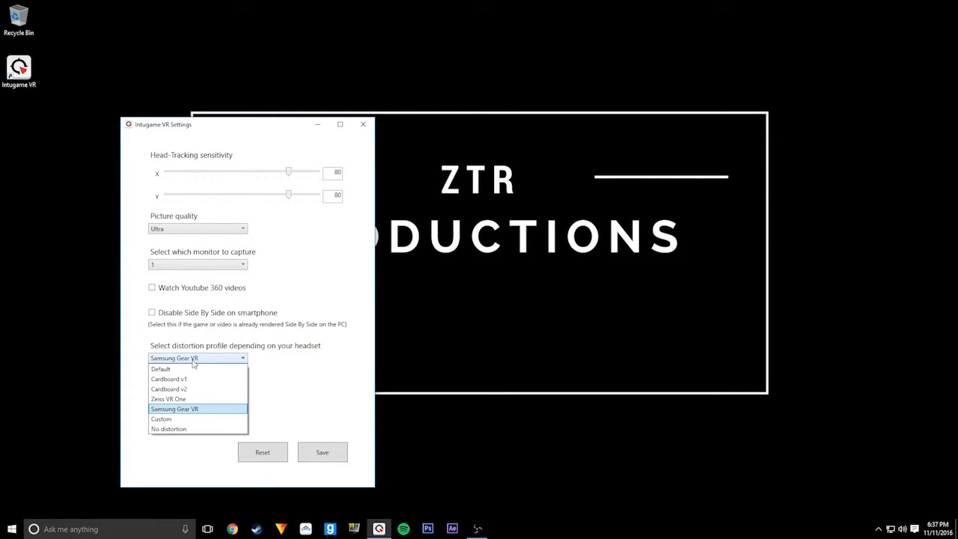
mouse_move(163, 390)
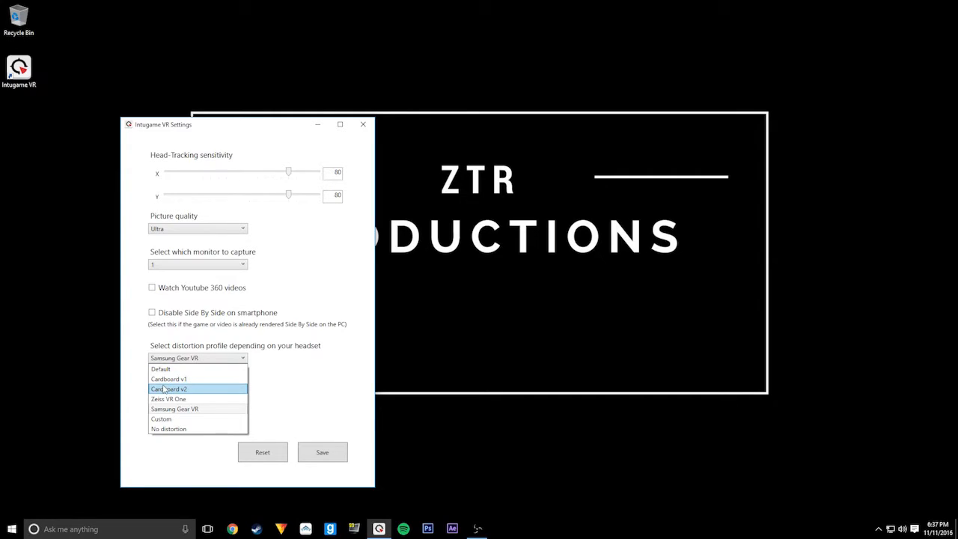
mouse_move(201, 409)
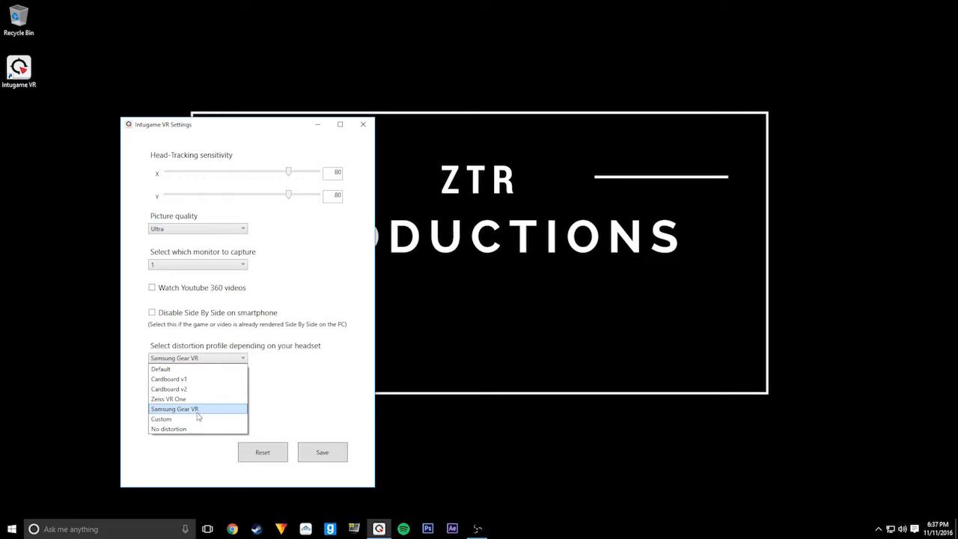
Keep the Samsung Gear VR distortion profile and change picture quality from Ultra to Medium
click(174, 409)
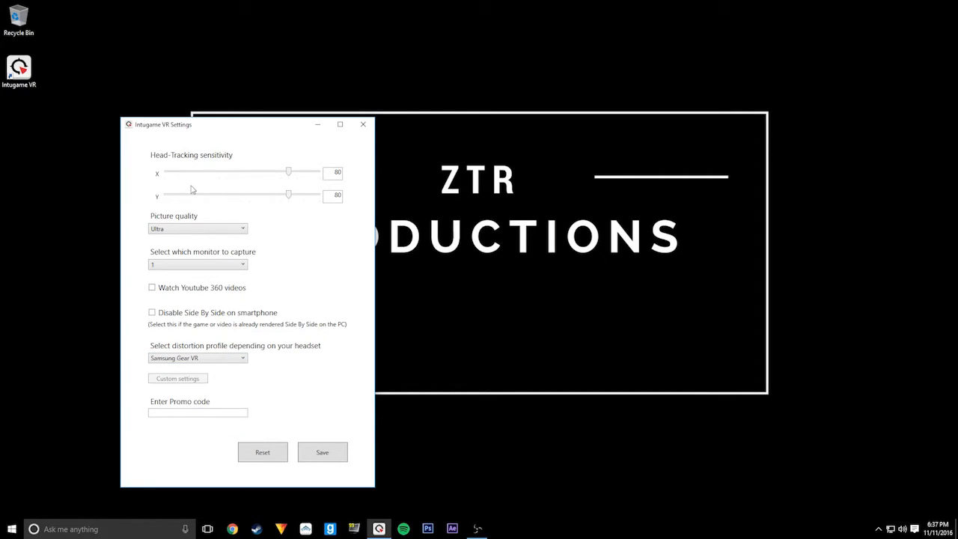
click(197, 228)
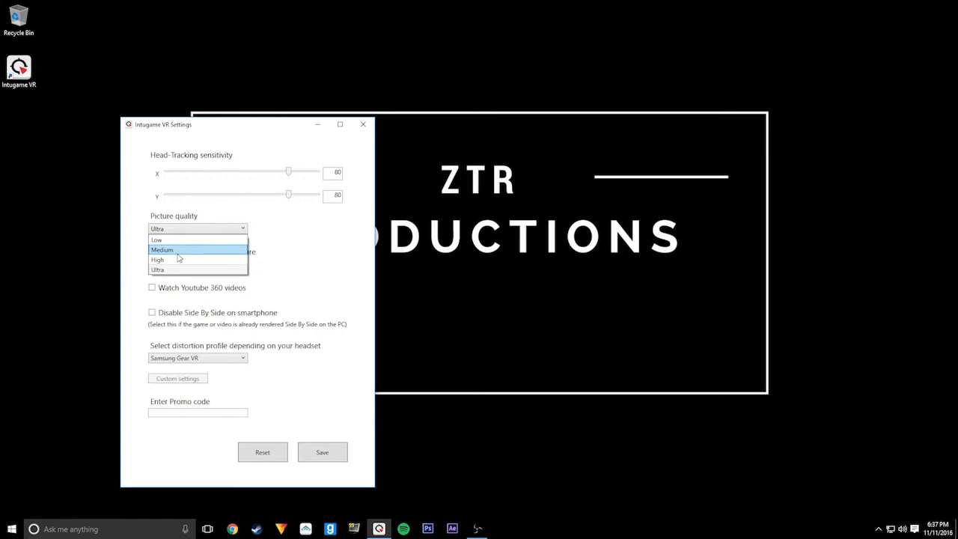
click(177, 249)
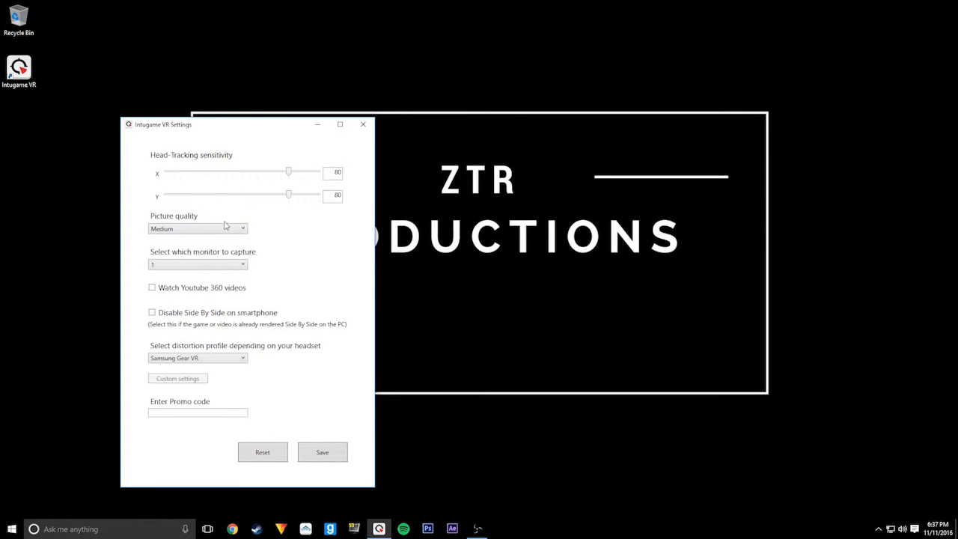
click(198, 228)
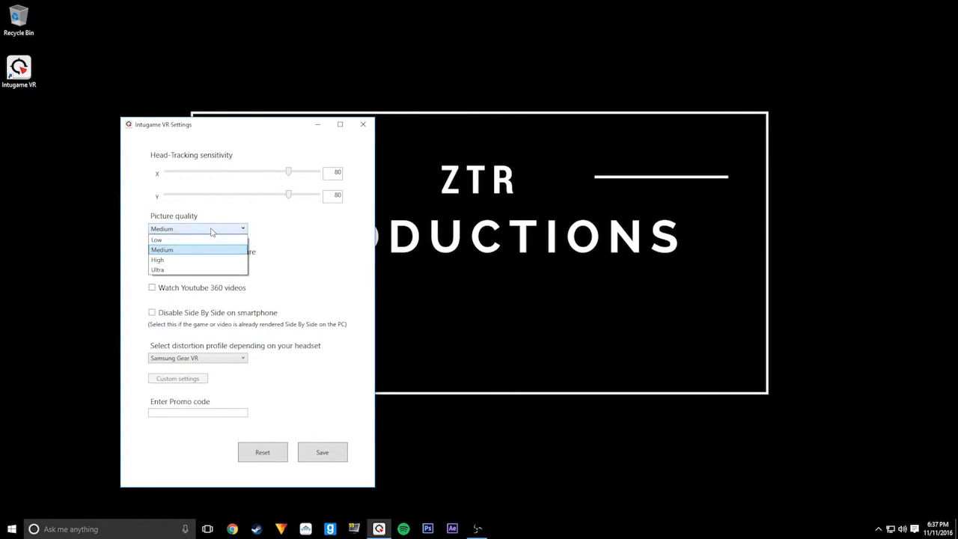
click(162, 249)
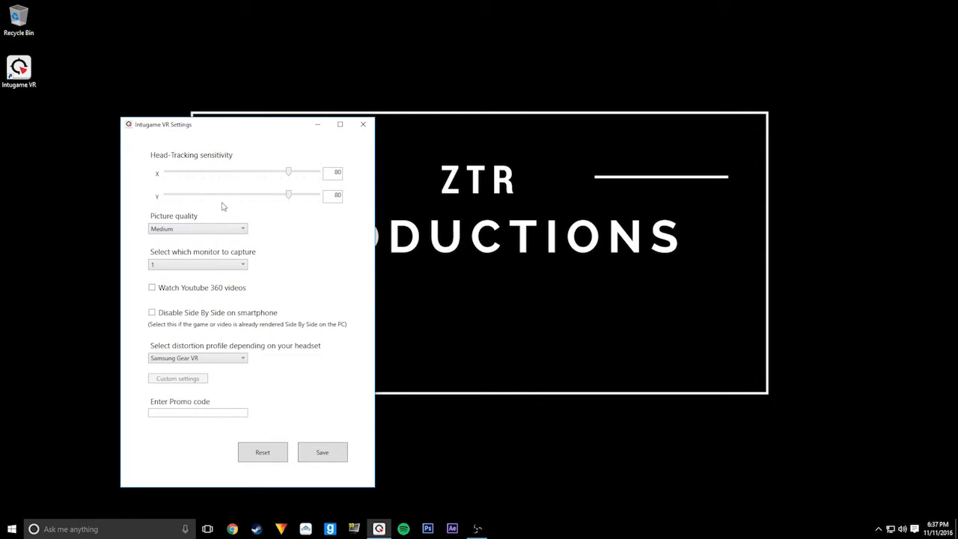
mouse_move(210, 185)
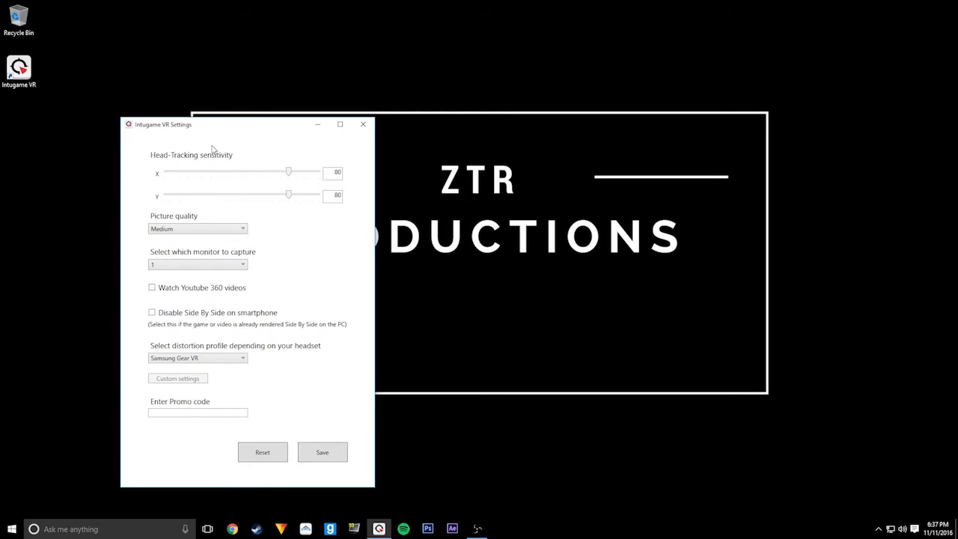
mouse_move(263, 141)
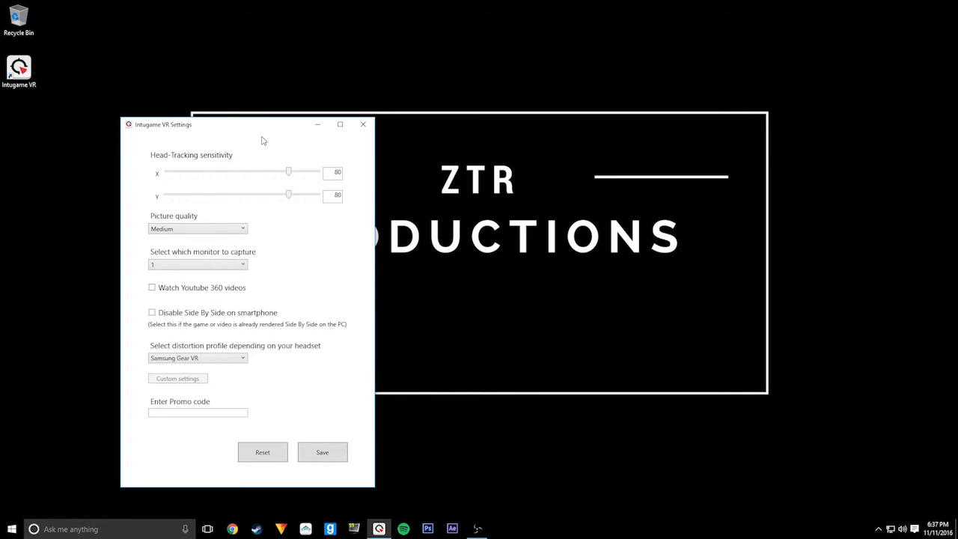
mouse_move(273, 156)
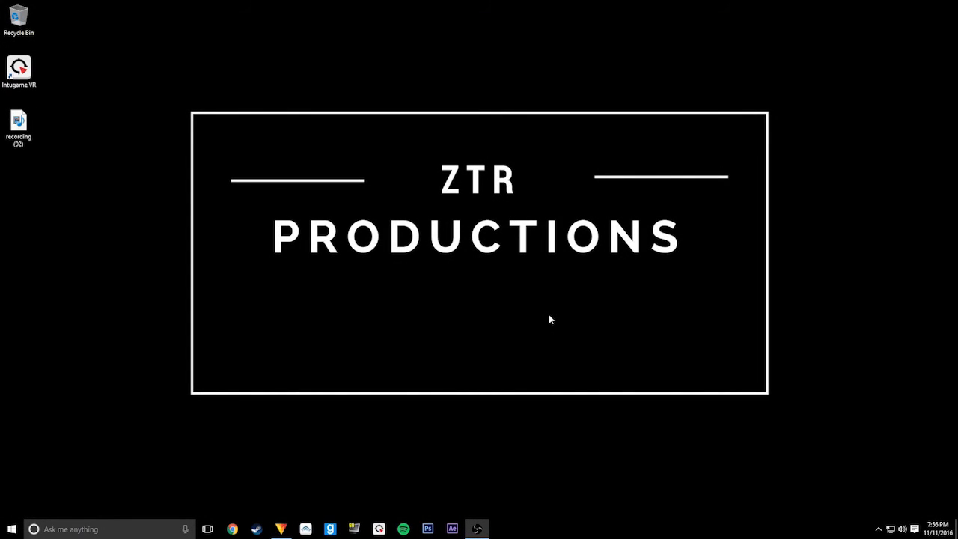
mouse_move(566, 325)
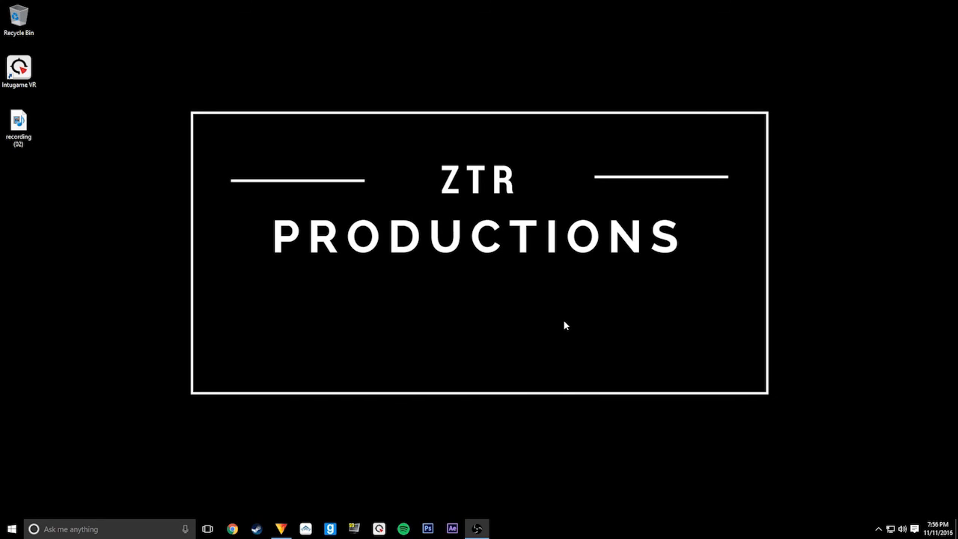